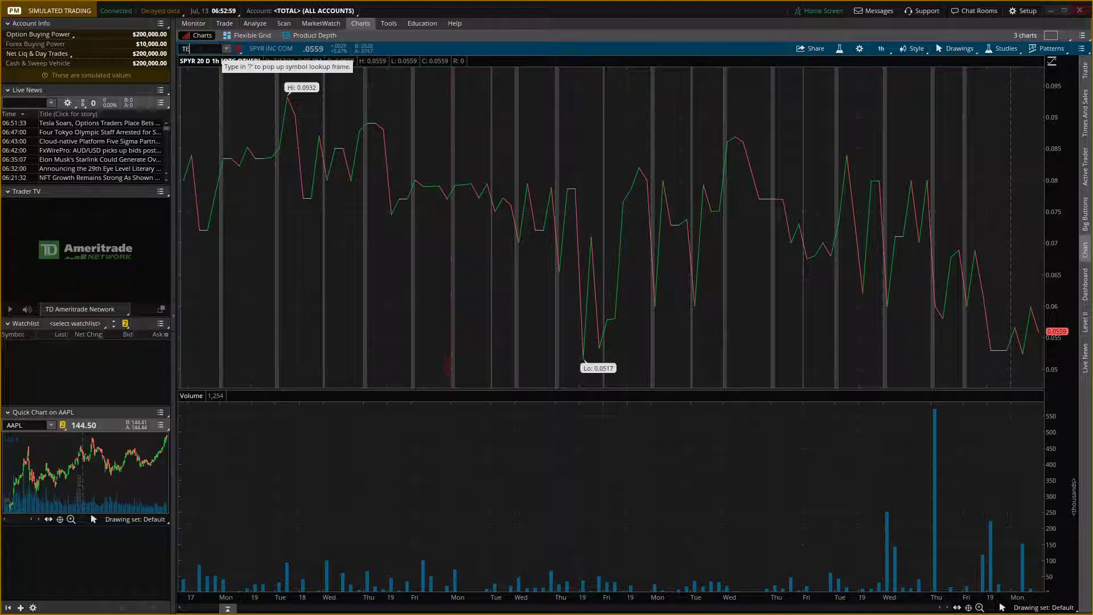
Enter TSLA as the chart symbol to load Tesla's chart.
type("TSLA")
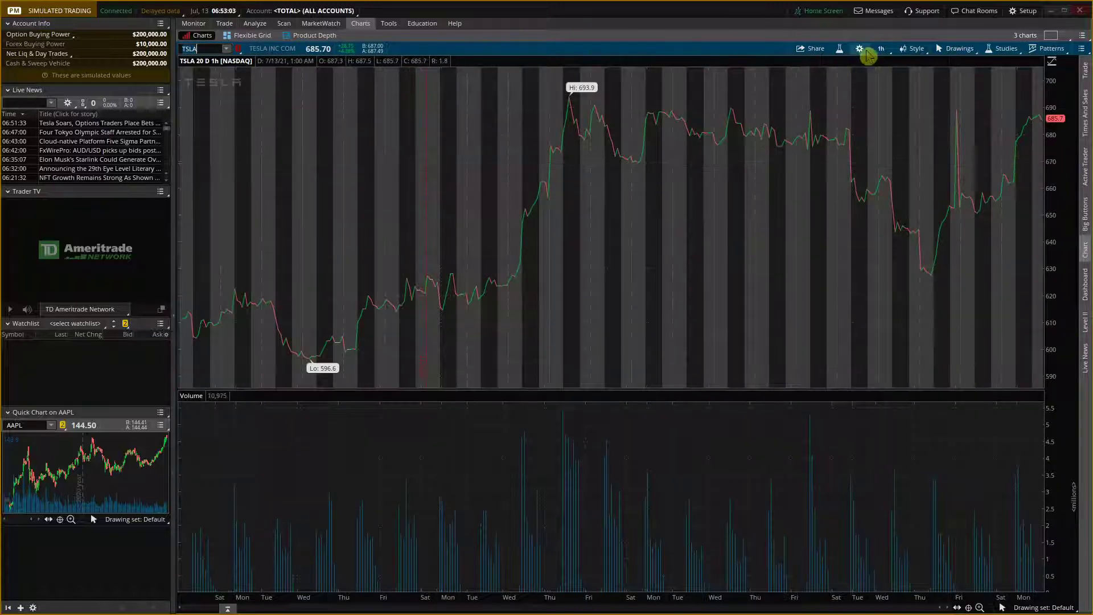
Set the chart type to Candle in Chart Settings and apply it.
left_click(859, 48)
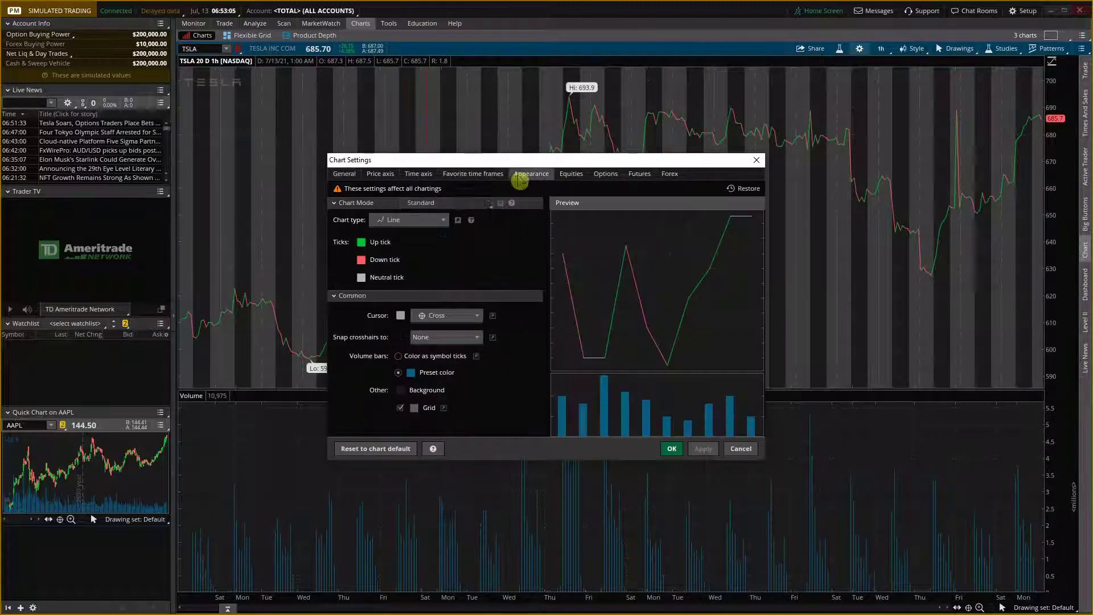
left_click(409, 220)
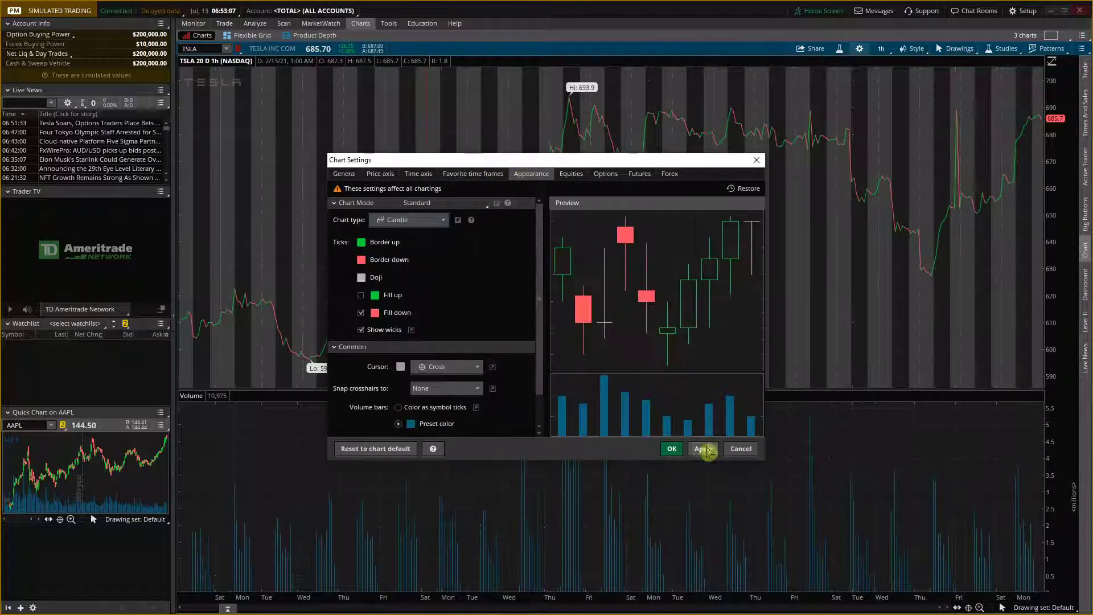
left_click(670, 447)
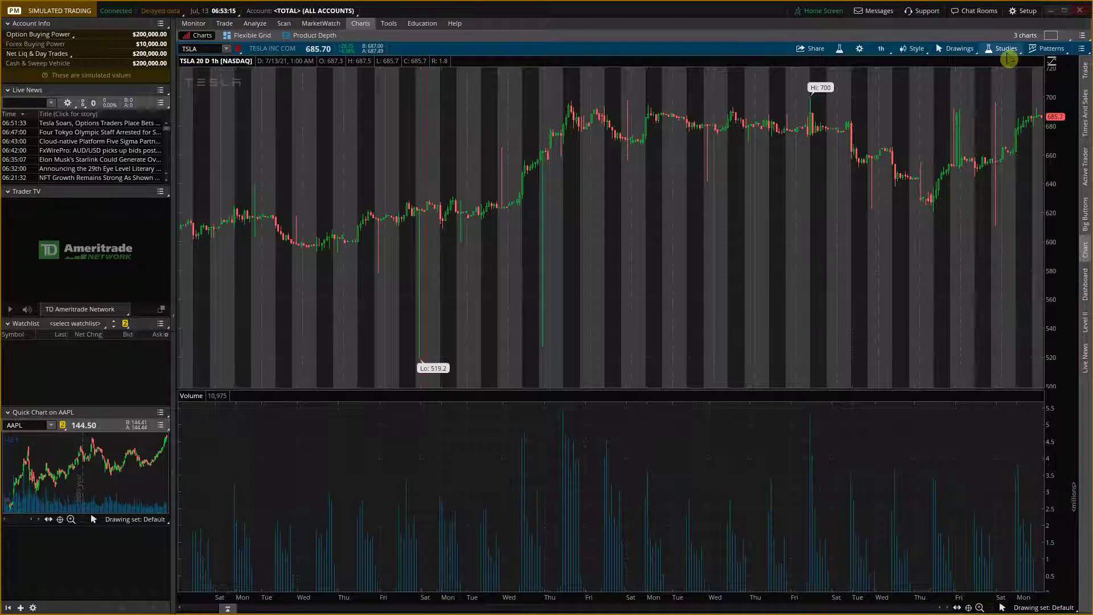
Add the RSI study from the Studies menu.
left_click(1006, 48)
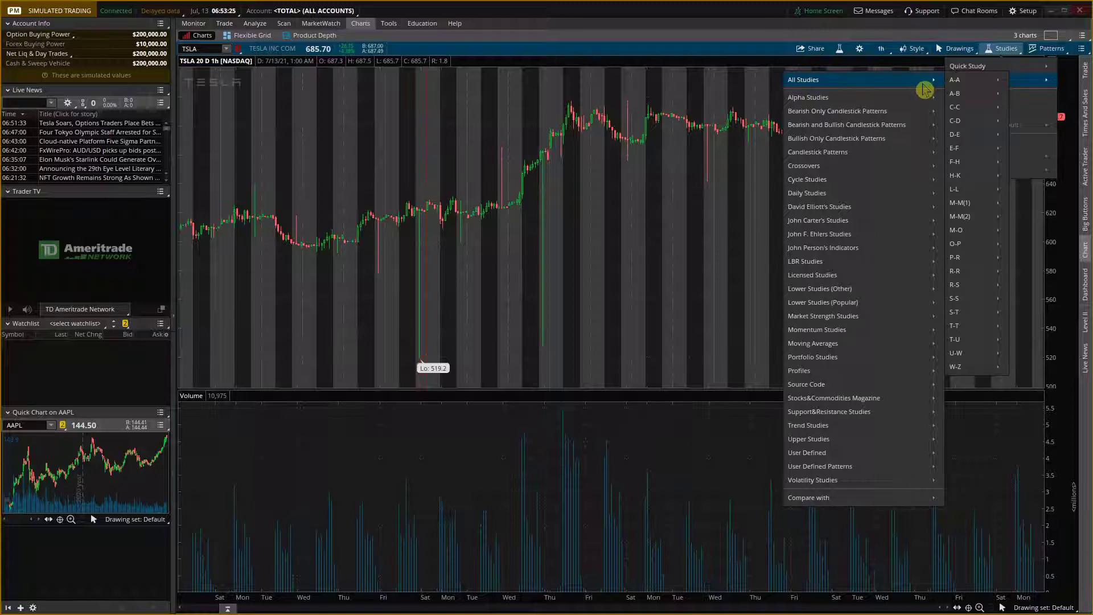
mouse_move(968, 189)
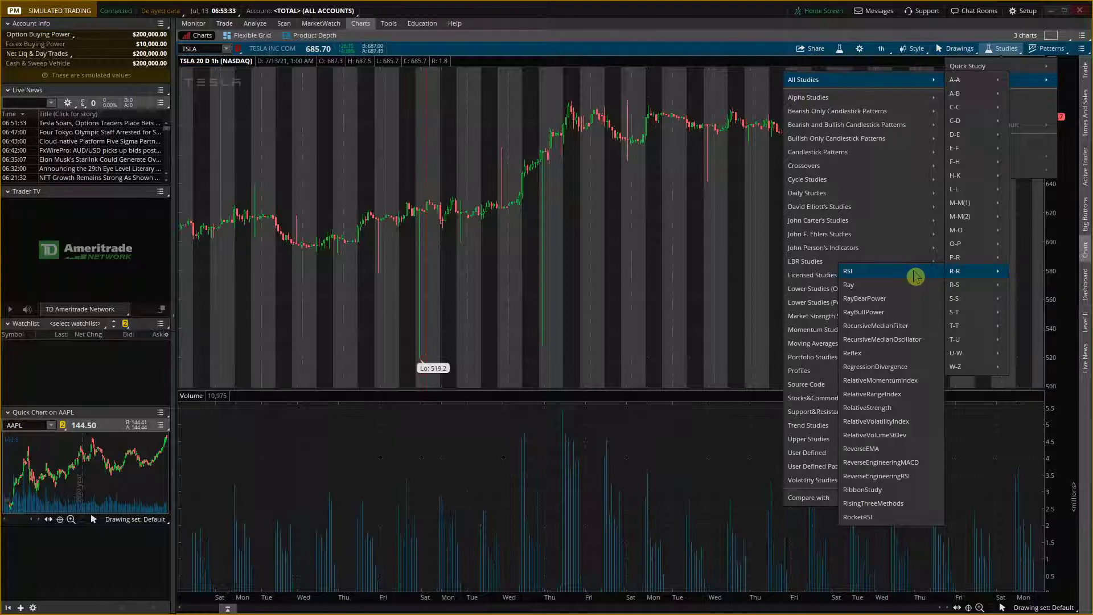
left_click(847, 270)
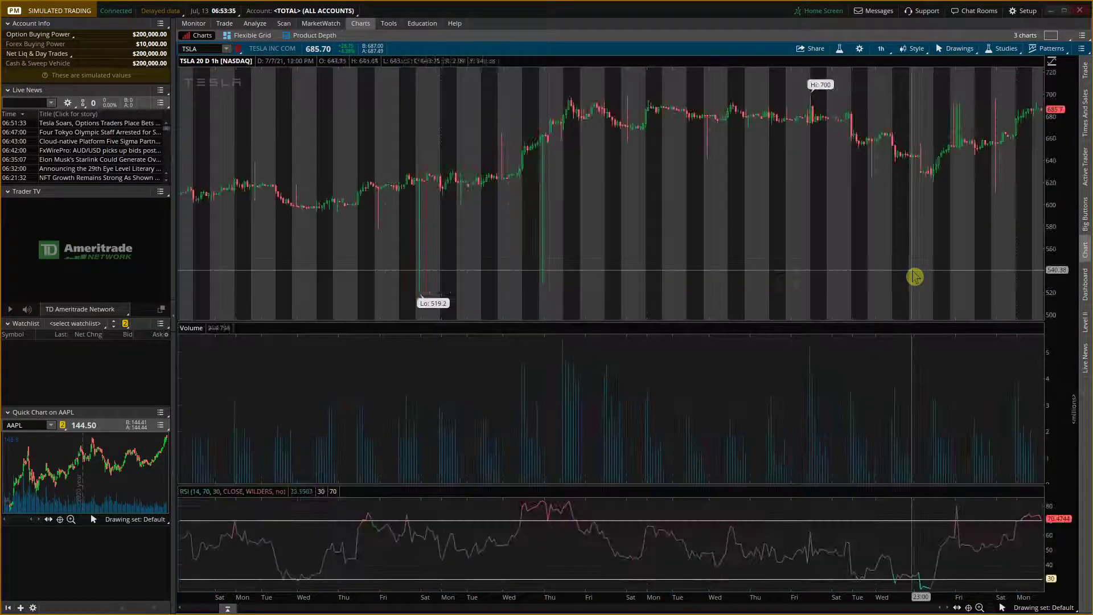
left_click(1004, 47)
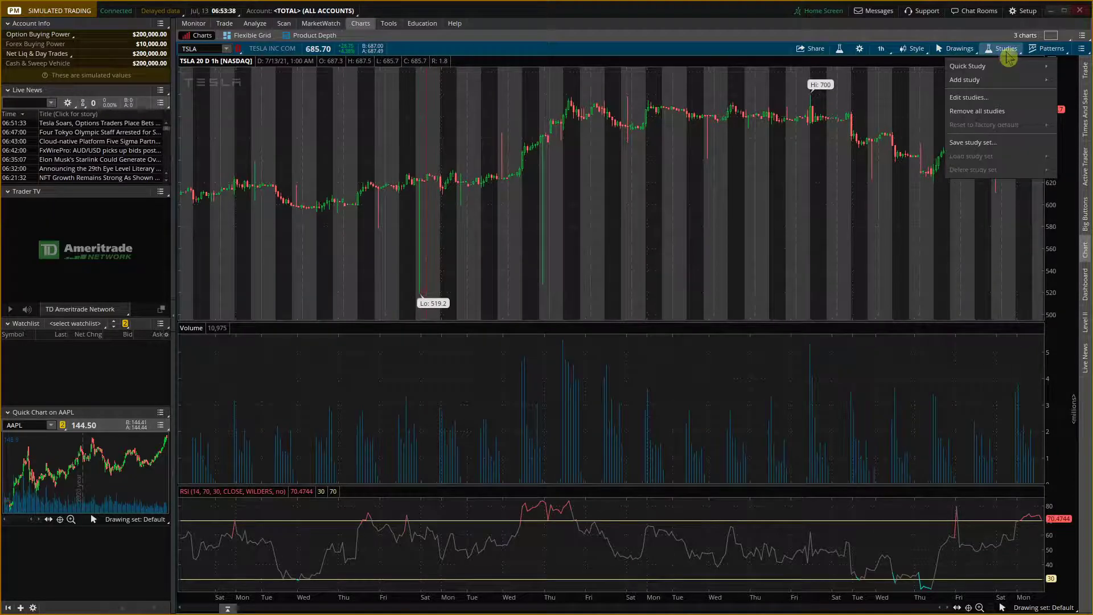
left_click(964, 80)
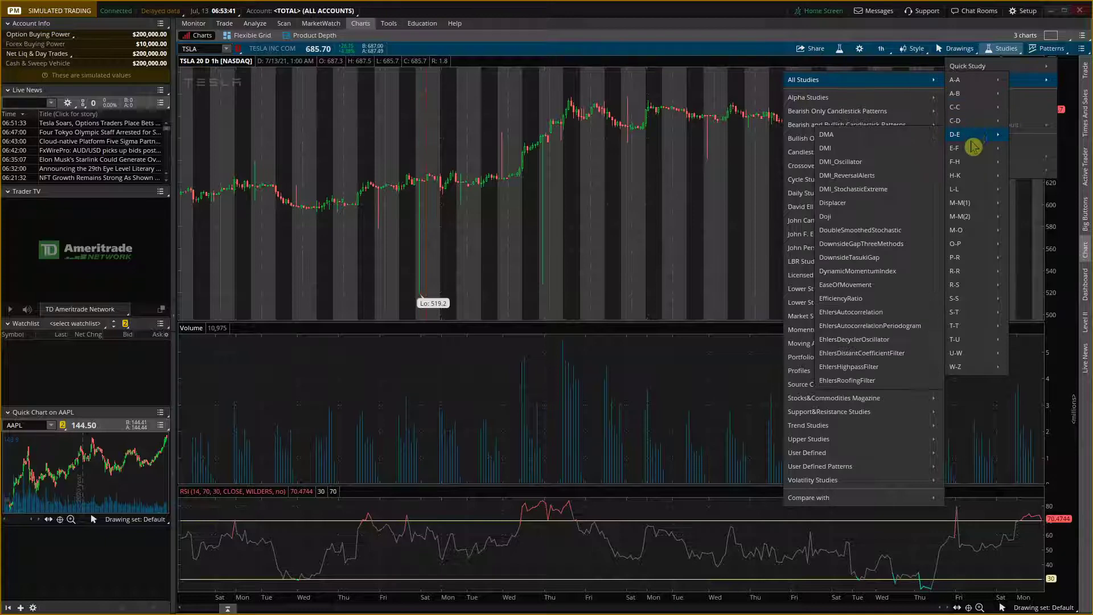
mouse_move(968, 361)
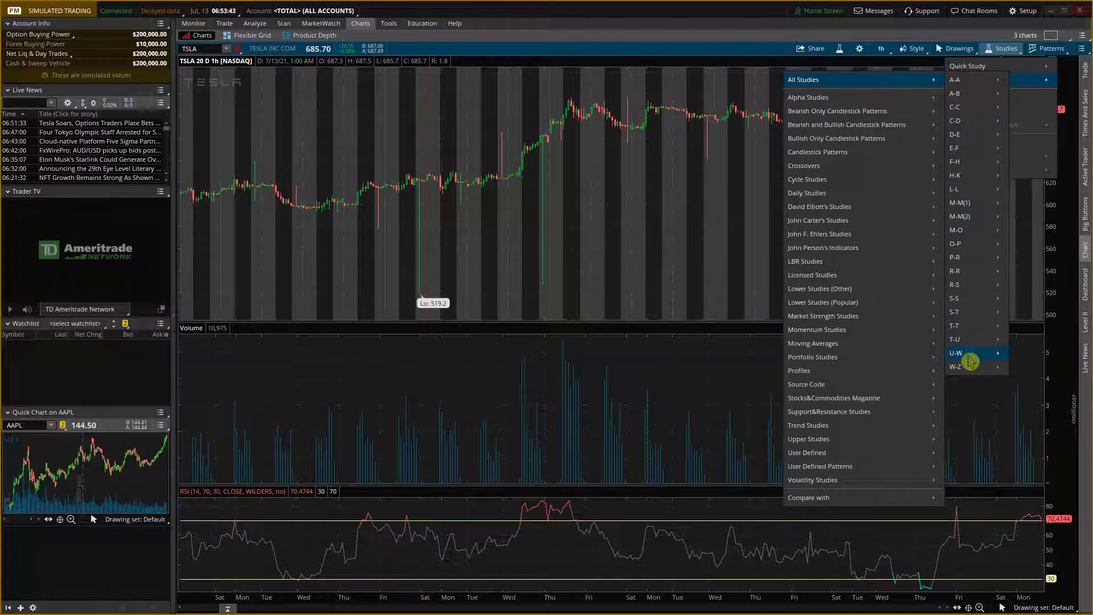
mouse_move(974, 132)
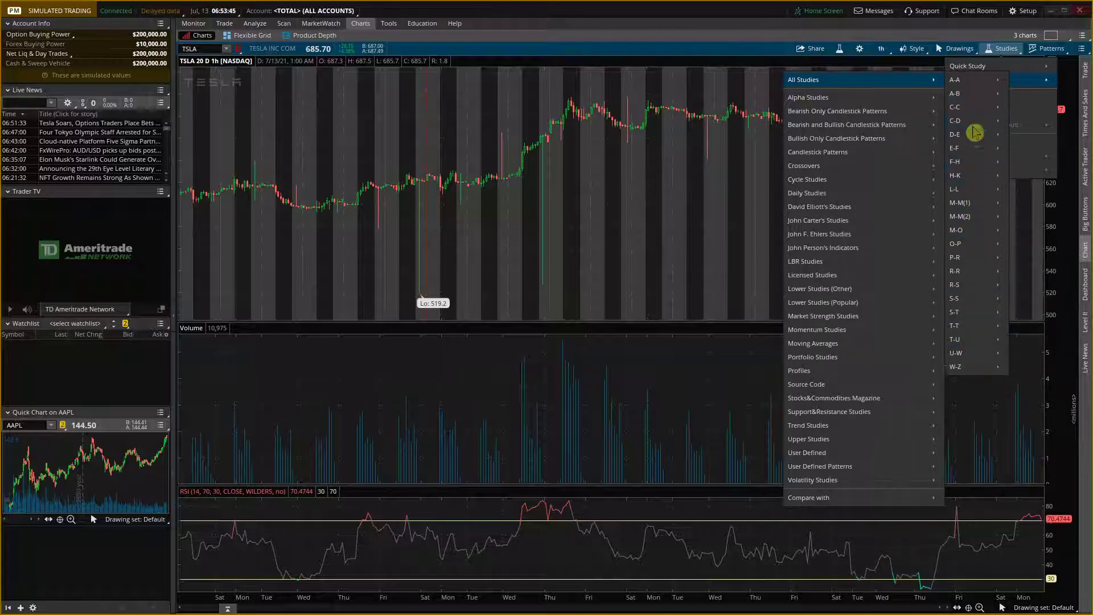
mouse_move(972, 243)
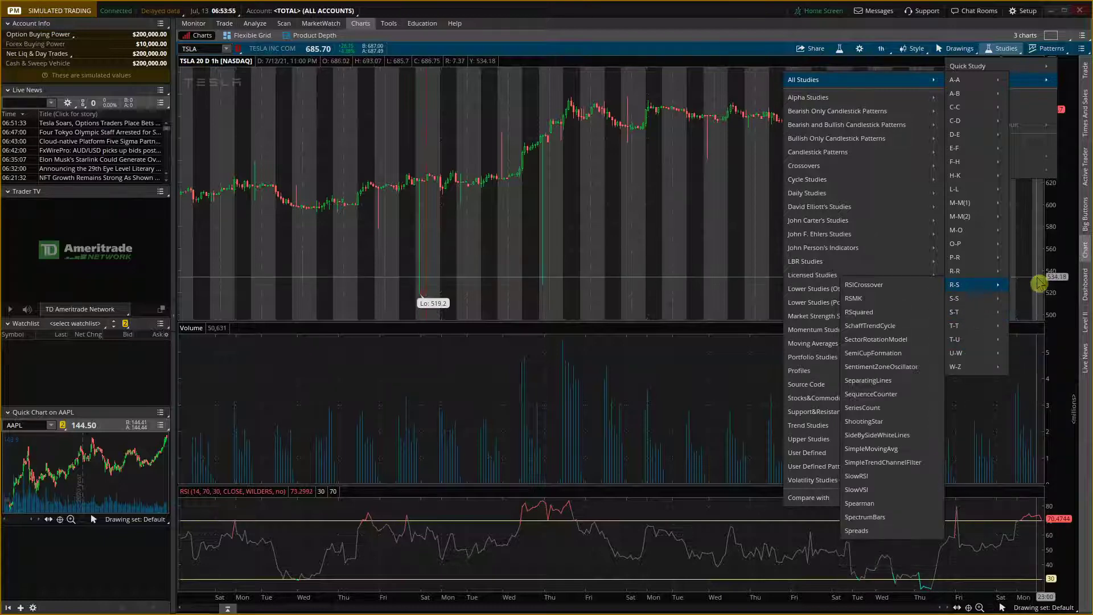
left_click(1003, 48)
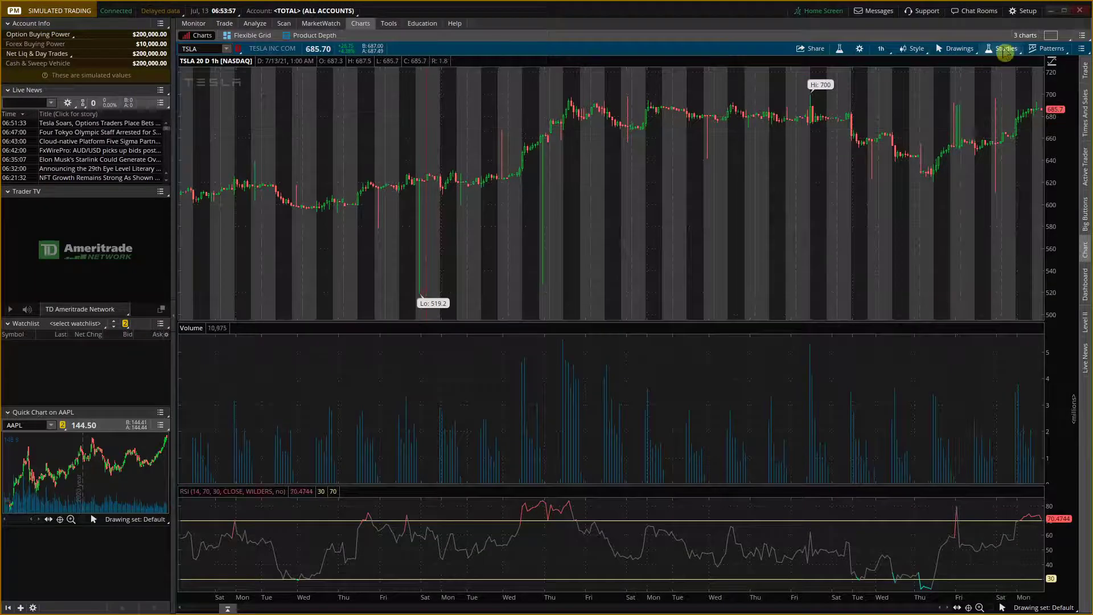
Open Edit Studies and Strategies and filter the list by 'Volume'.
left_click(1006, 48)
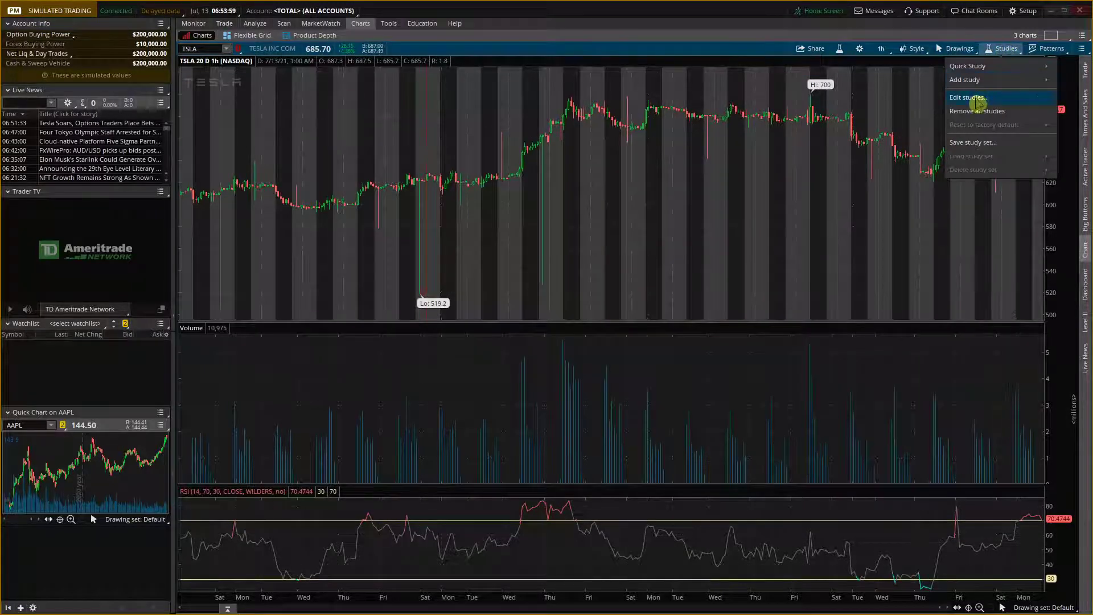
left_click(968, 97)
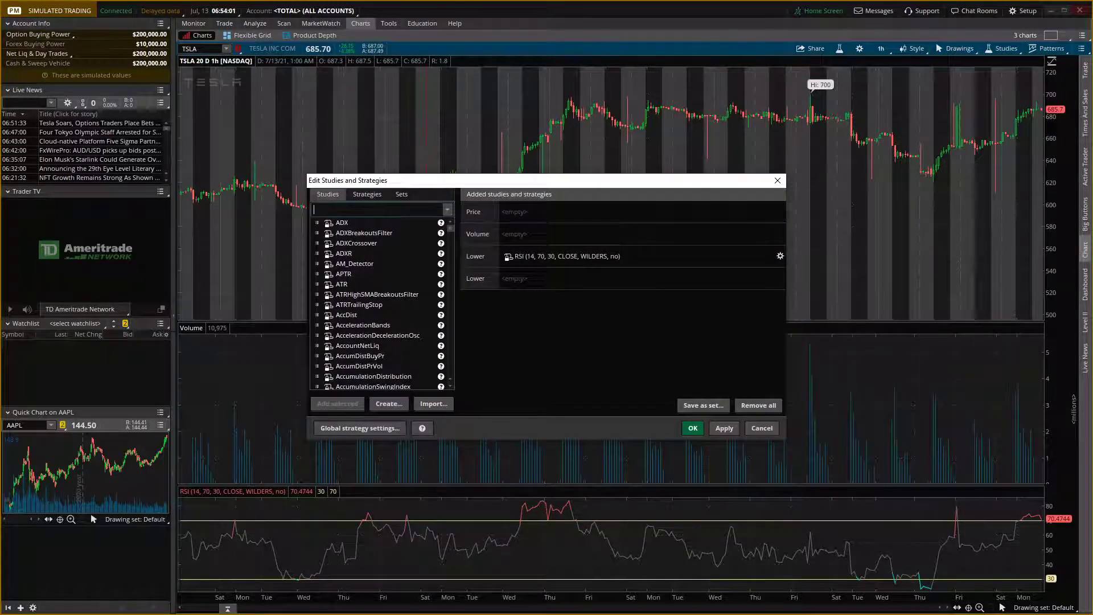
type("V")
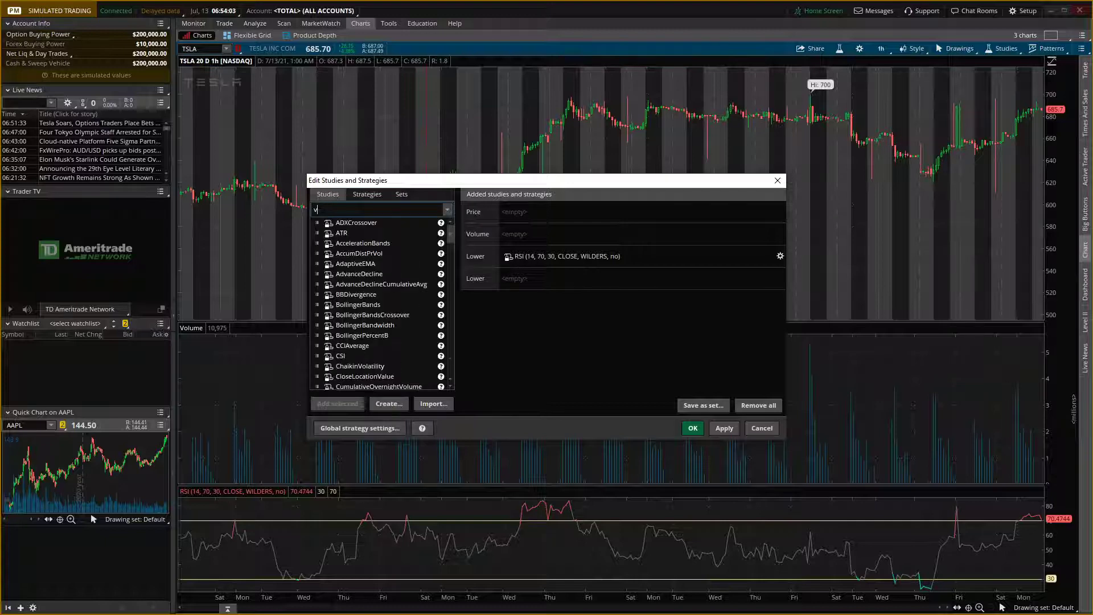
type("olume")
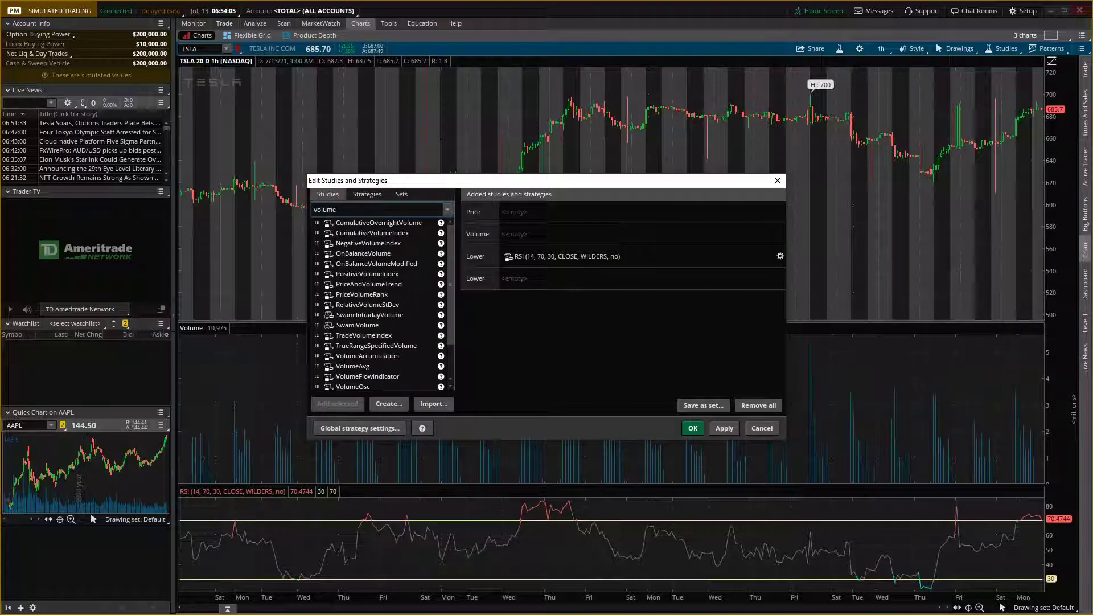
scroll("down", 3)
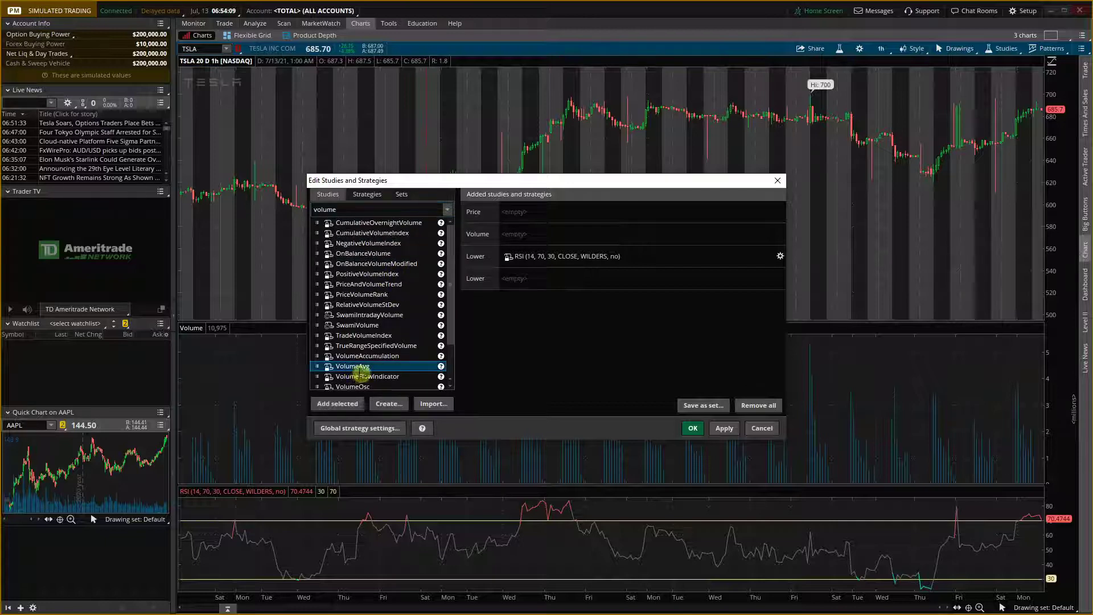
Add VolumeAvg to the chart, apply, and close the editor.
left_click(367, 355)
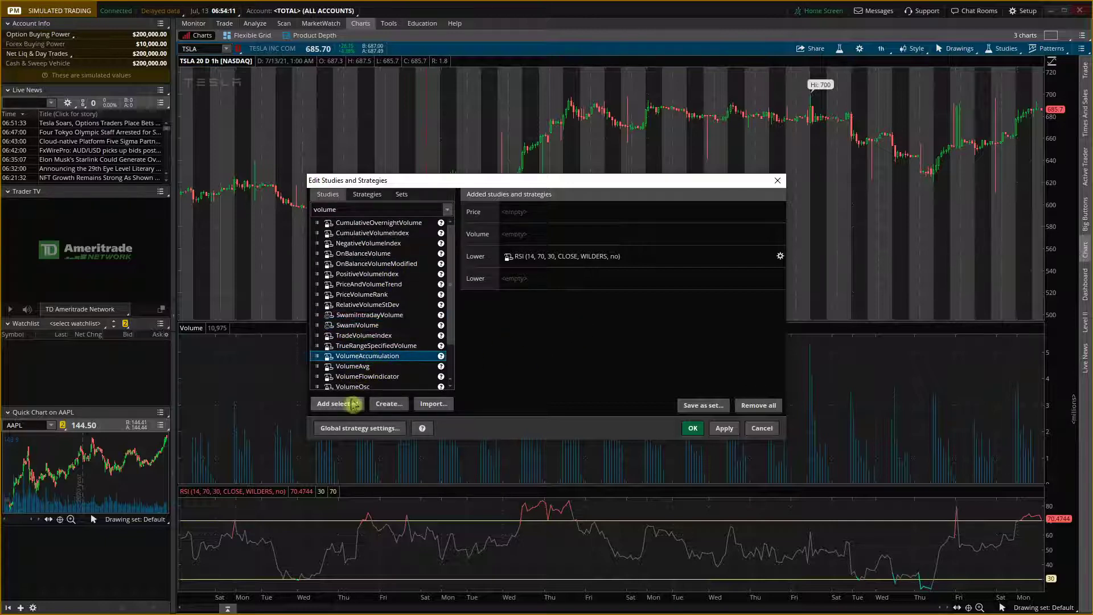
left_click(351, 366)
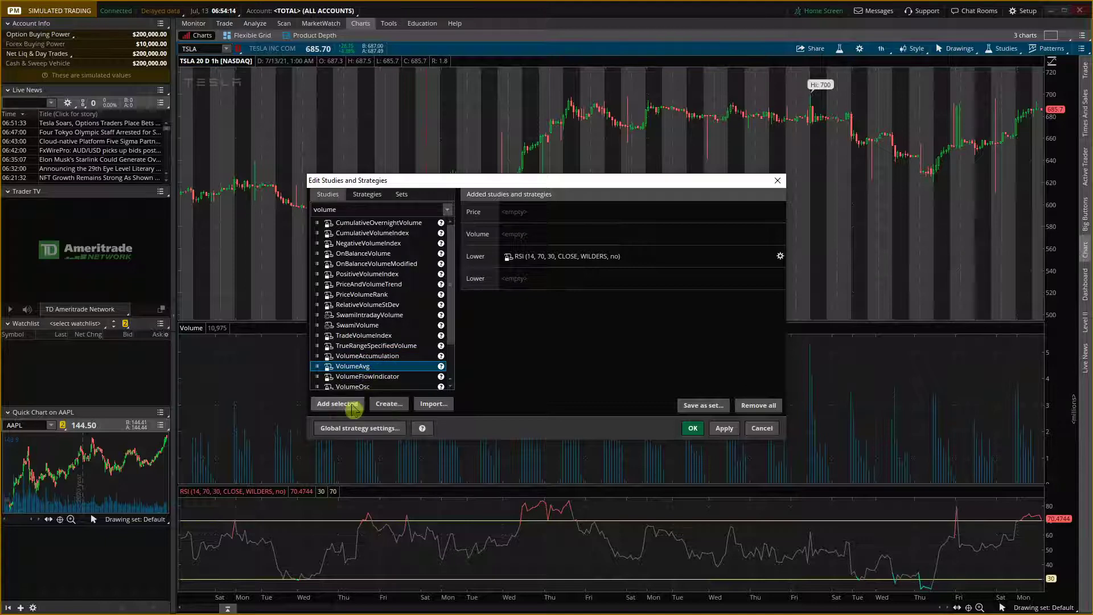
left_click(336, 403)
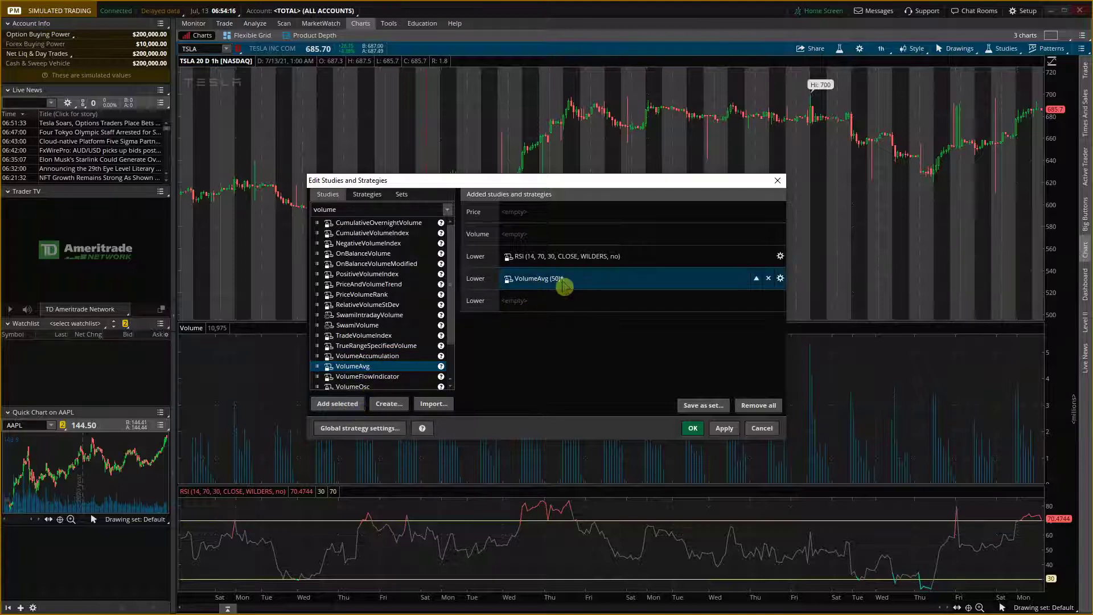
left_click(723, 427)
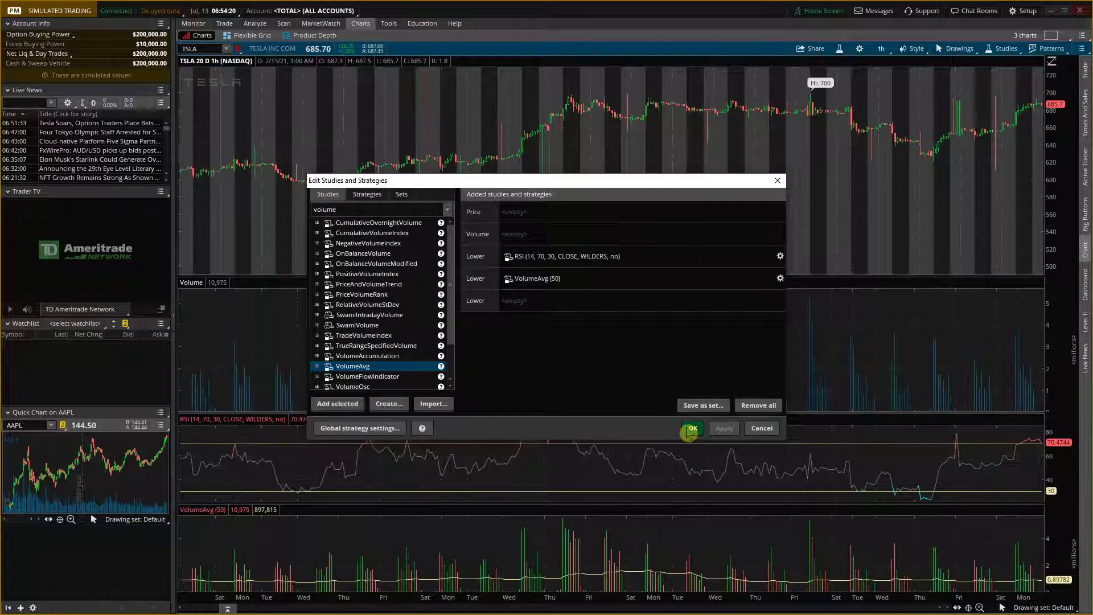
left_click(689, 427)
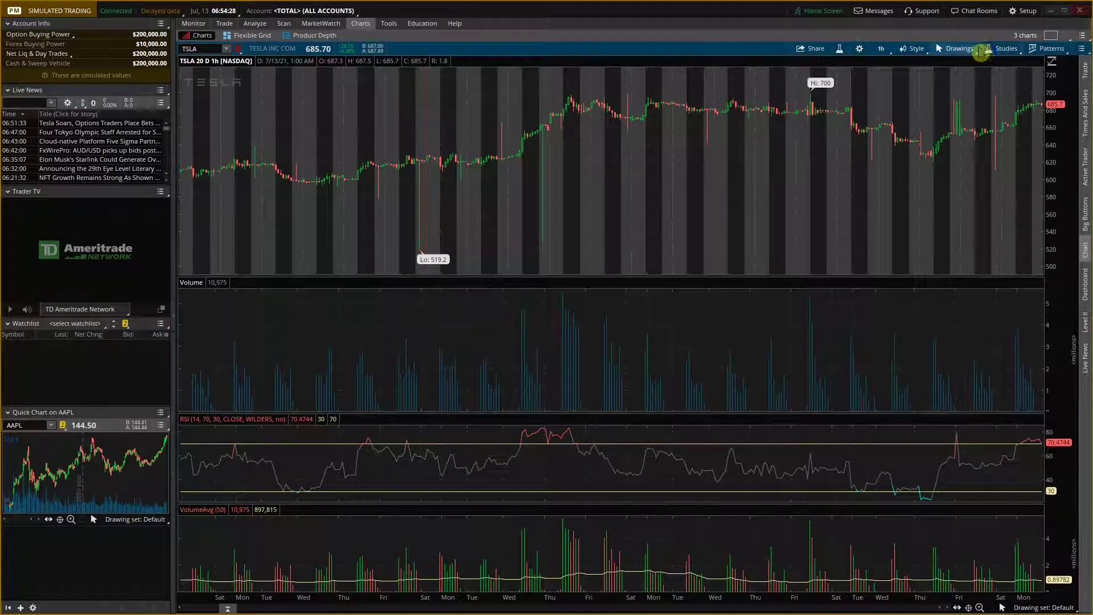
Reopen the studies editor and move RSI into the Volume subpanel group.
left_click(1005, 47)
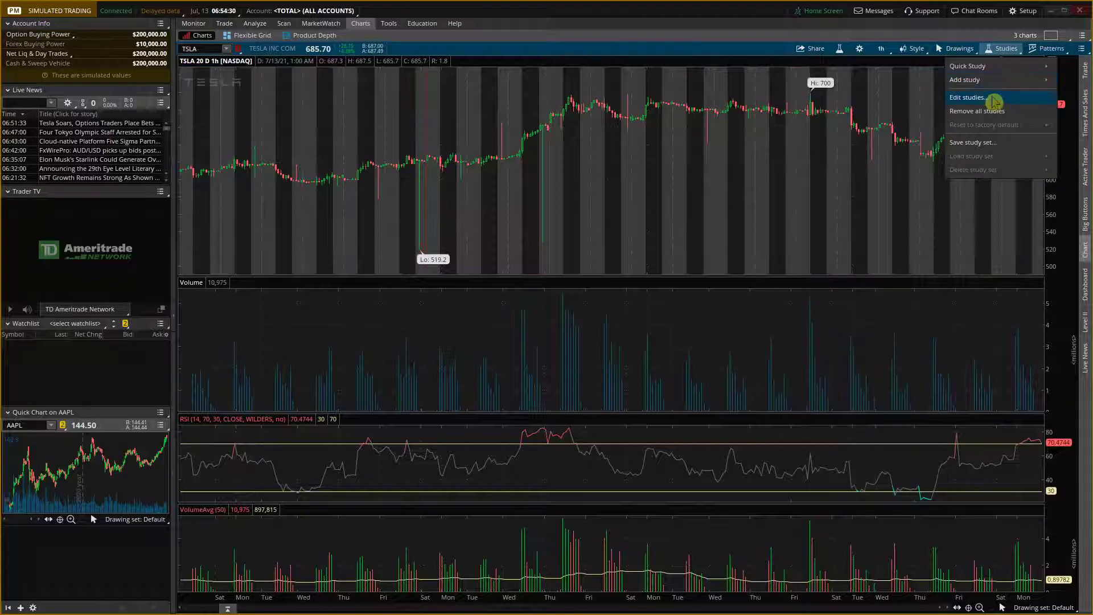
left_click(967, 96)
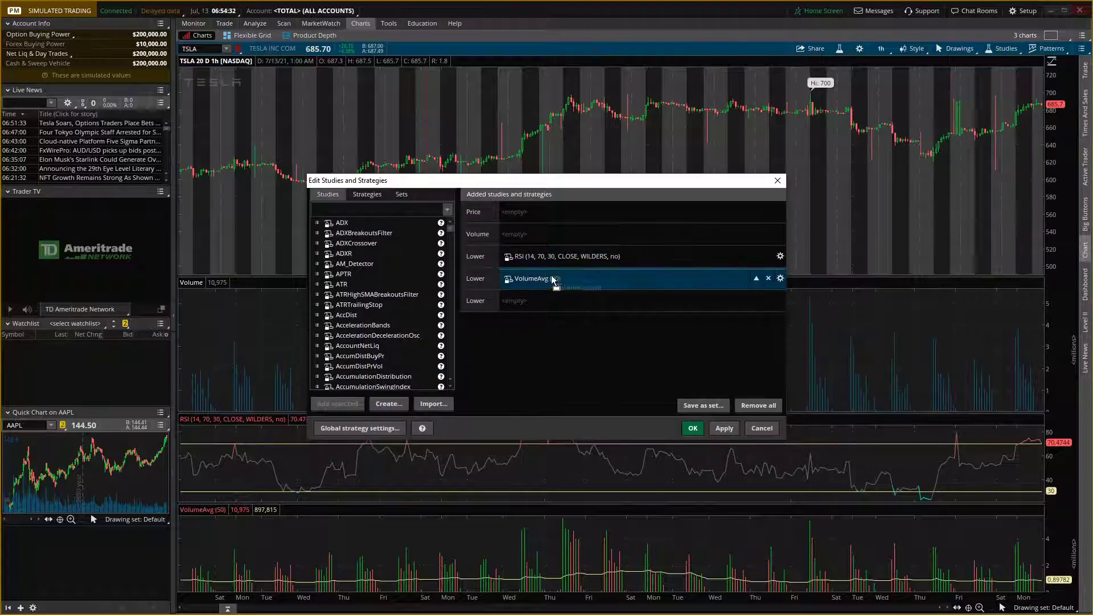
left_click(755, 279)
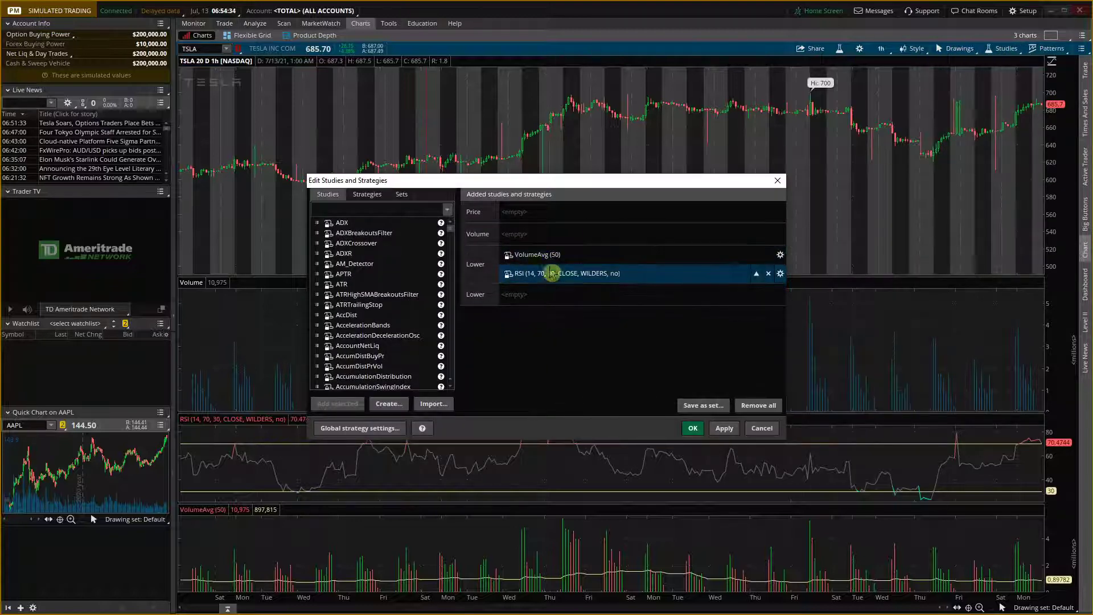
left_click(722, 428)
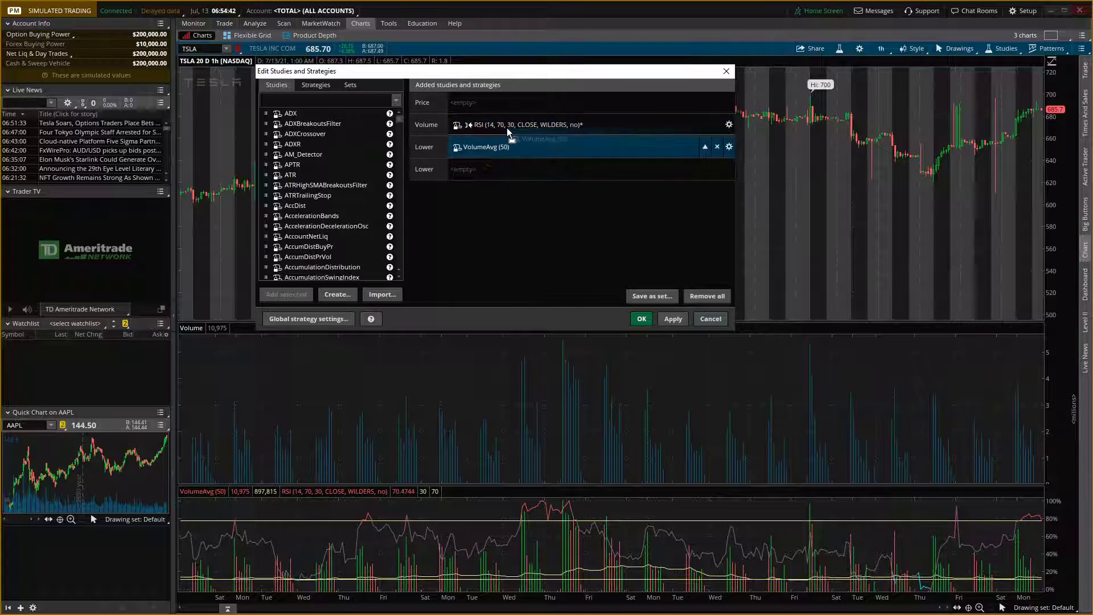
Keep RSI under Volume, put VolumeAvg under Lower, then apply and close.
left_click(704, 146)
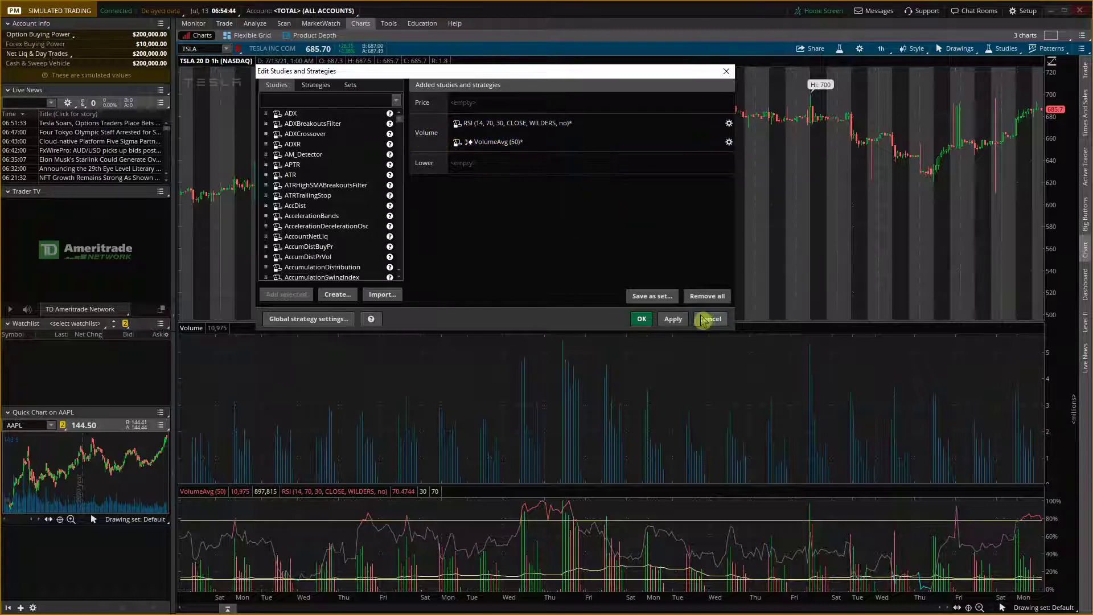
left_click(671, 318)
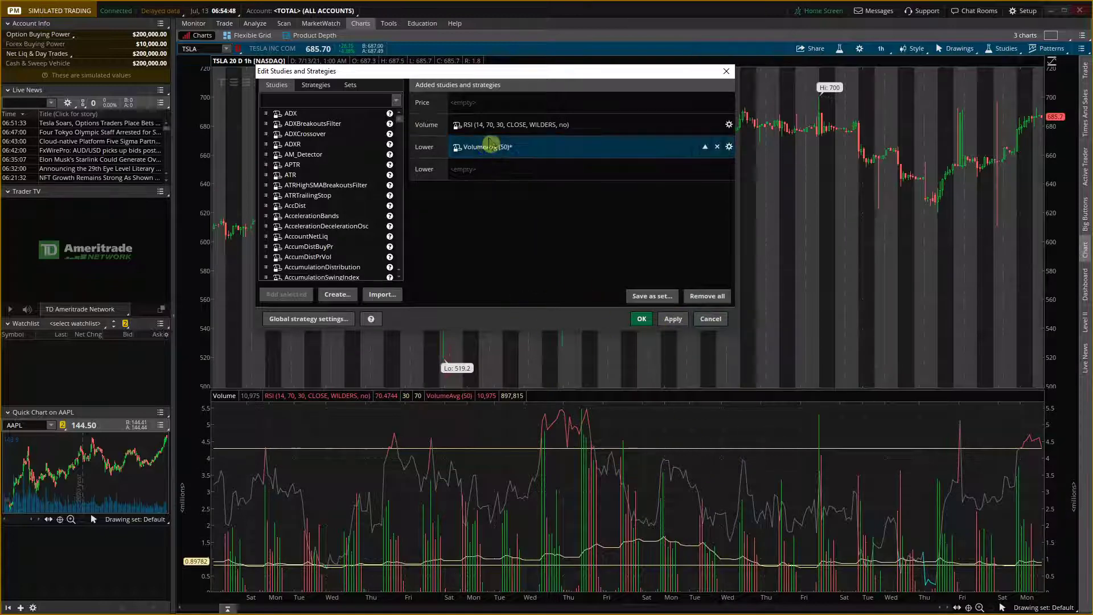
left_click(671, 318)
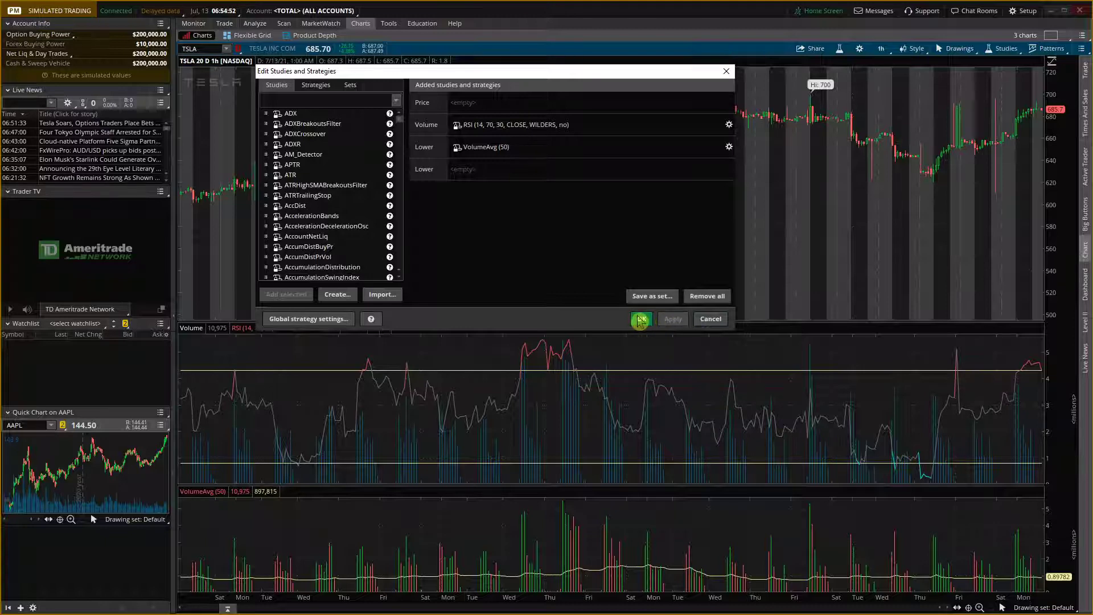
mouse_move(599, 308)
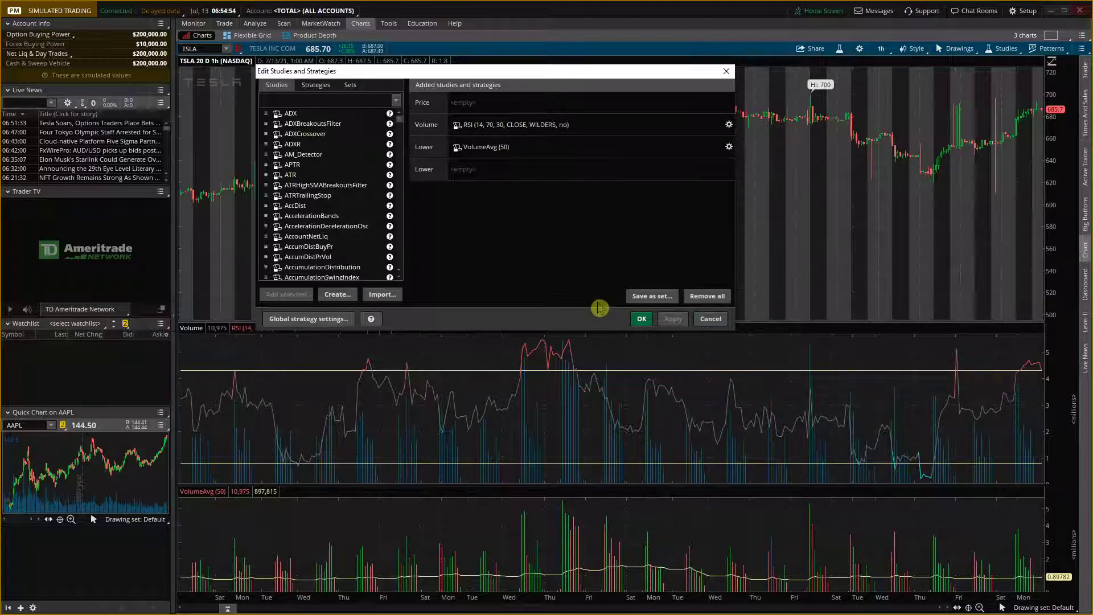
mouse_move(562, 305)
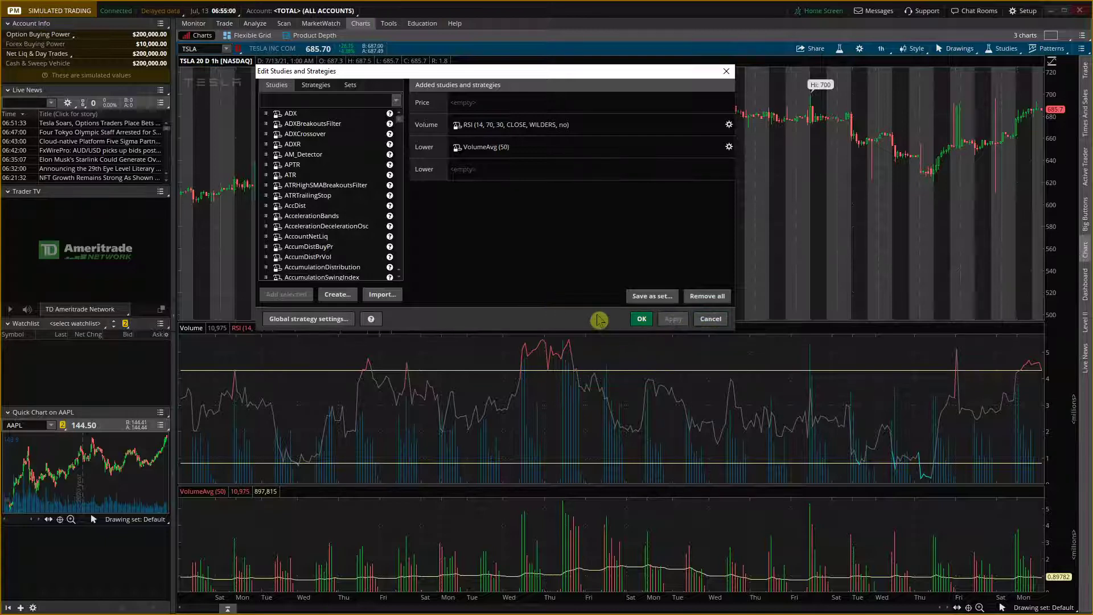
left_click(640, 319)
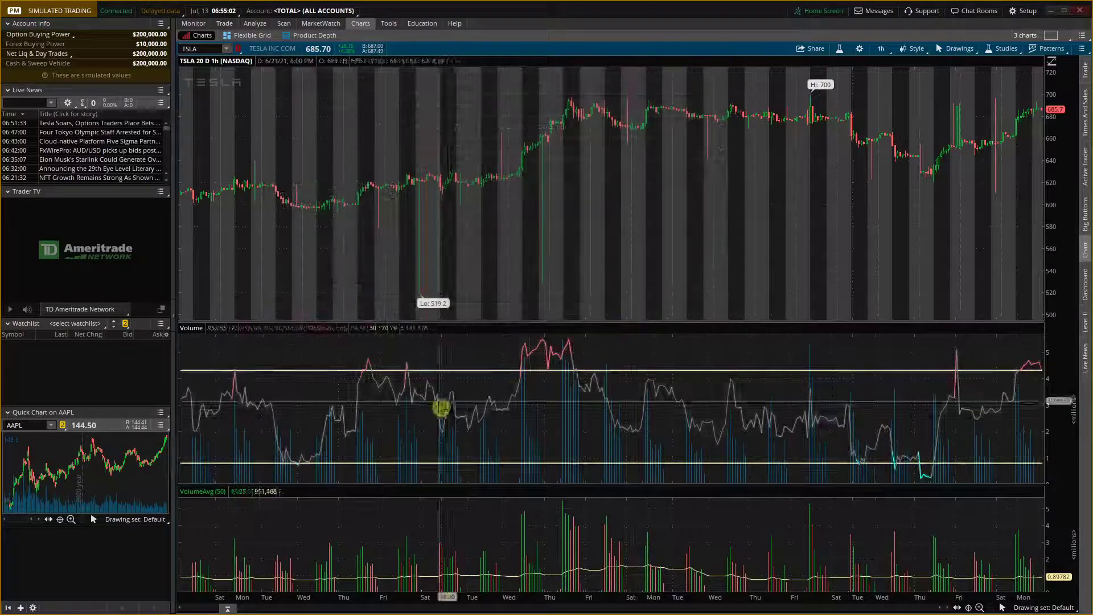